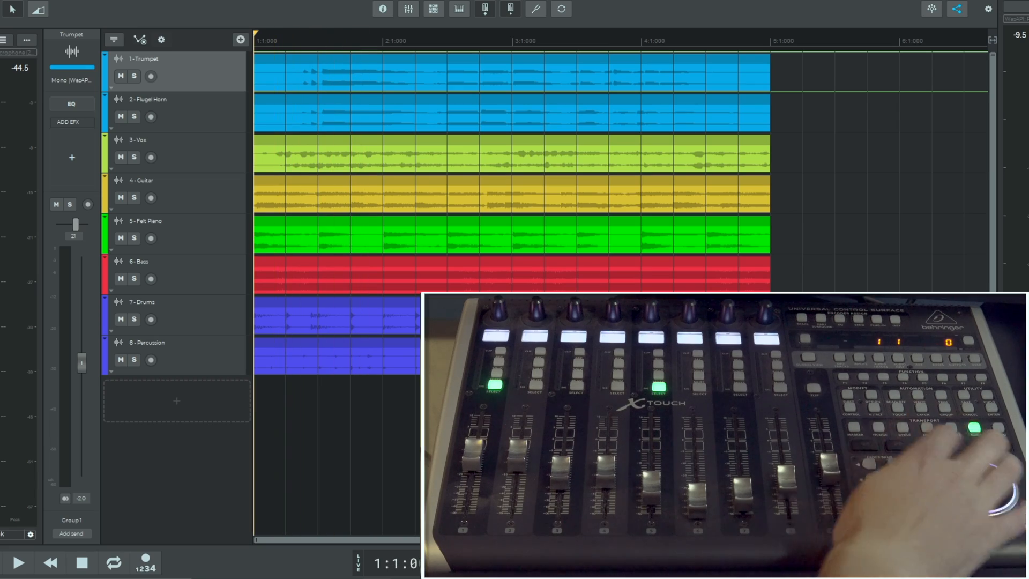
Step: Connect the X-Touch controller so the 'MIDI devices changed' prompt appears
click(18, 562)
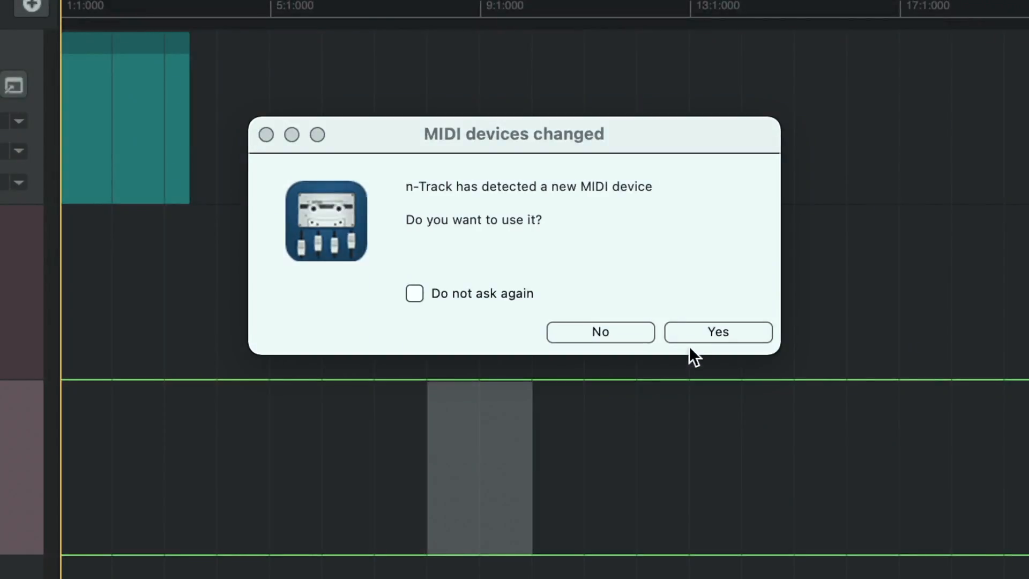
Step: Accept the detected MIDI device and attach the nanoKONTROL2 to the phone via USB adapter
click(718, 331)
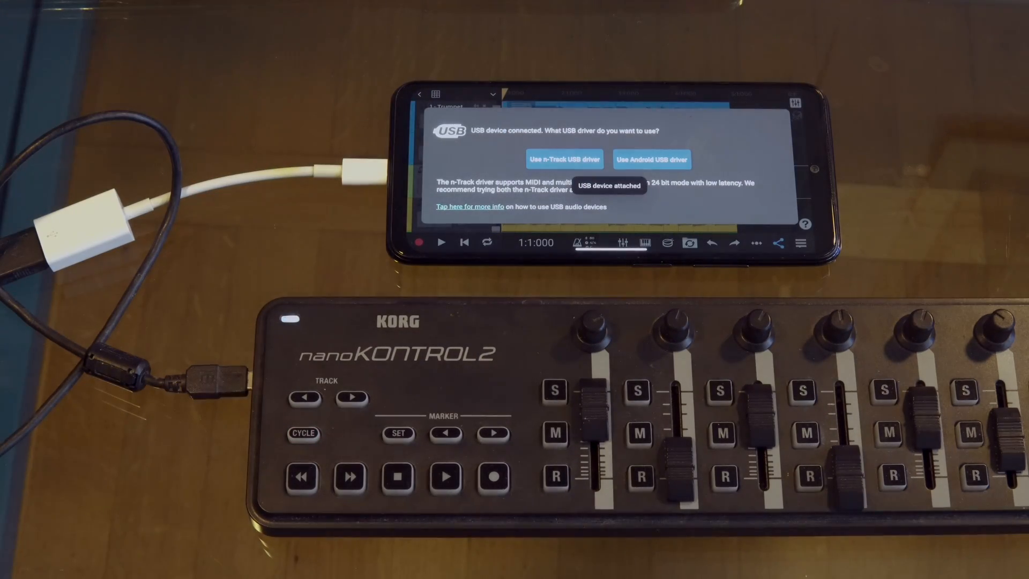
Step: Choose a USB driver, grant the nanoKONTROL2 access, and go back to the project
click(565, 159)
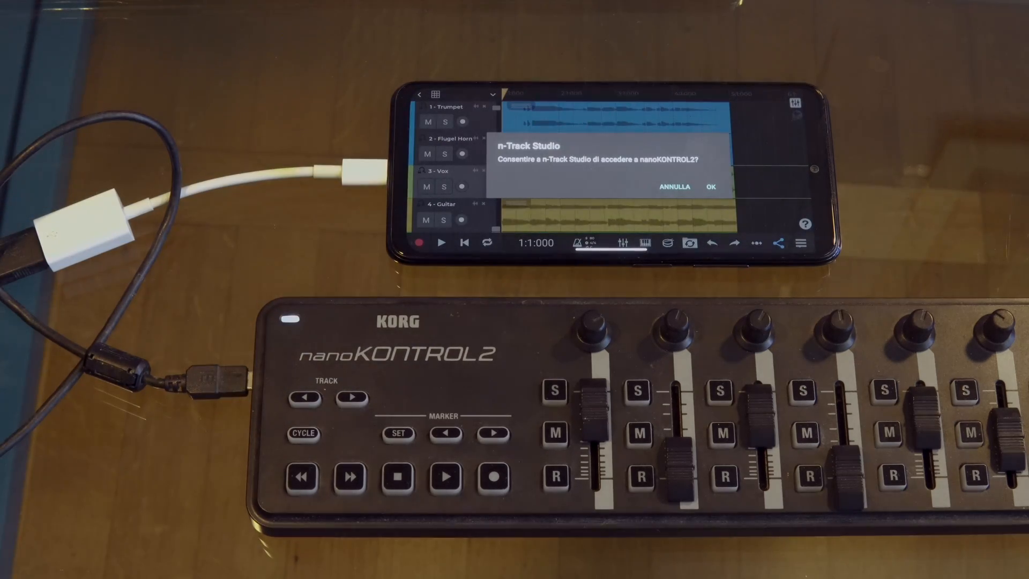
click(710, 186)
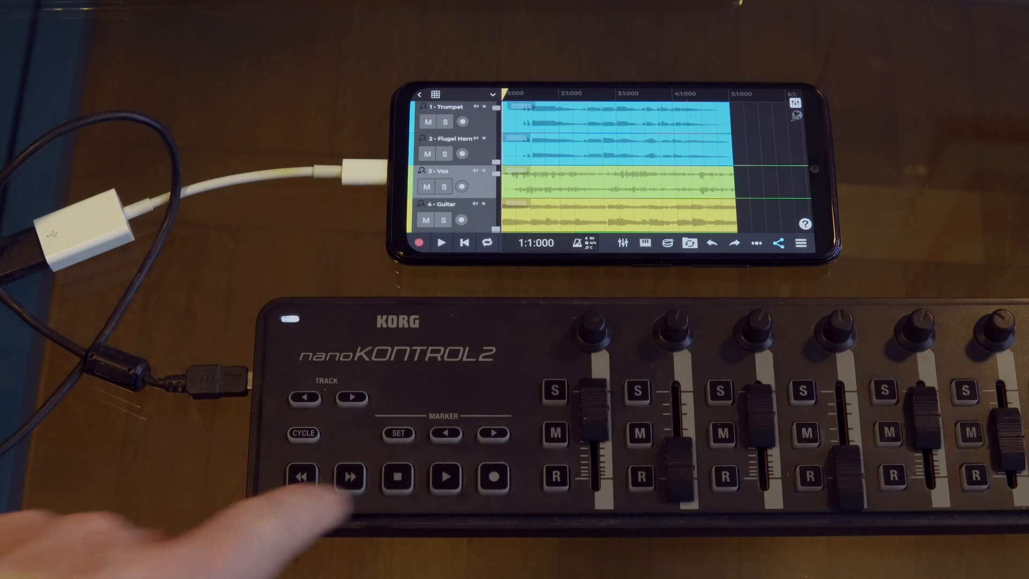
click(443, 475)
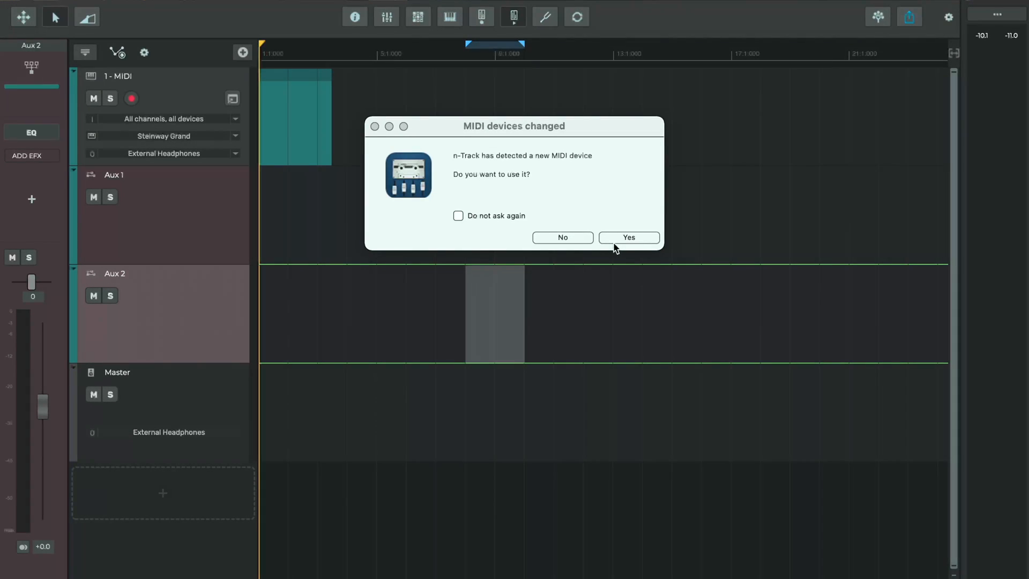
Step: Accept the new controller and view MPK Mini Mk II ports under Settings > MIDI Devices
click(627, 237)
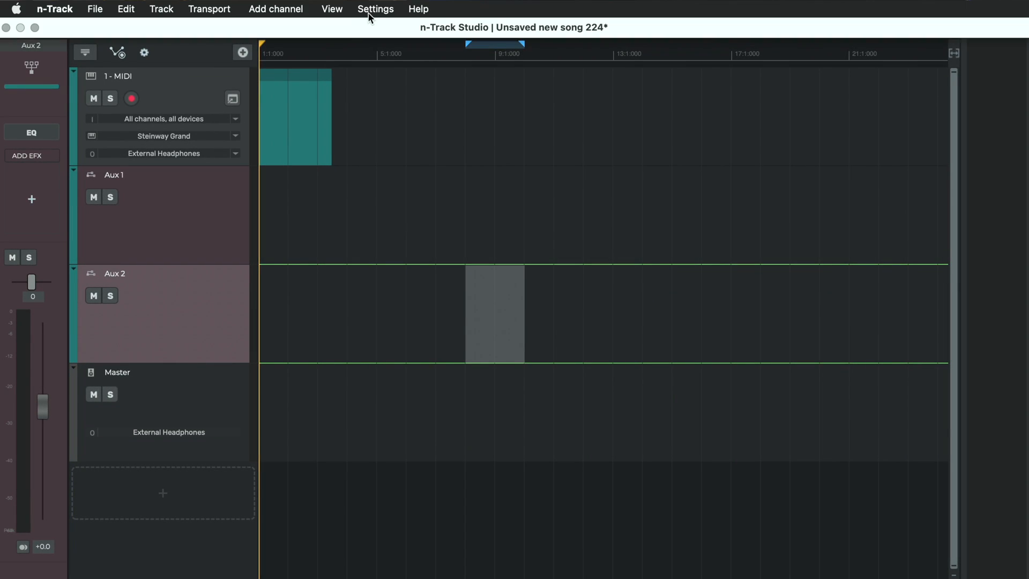
click(375, 9)
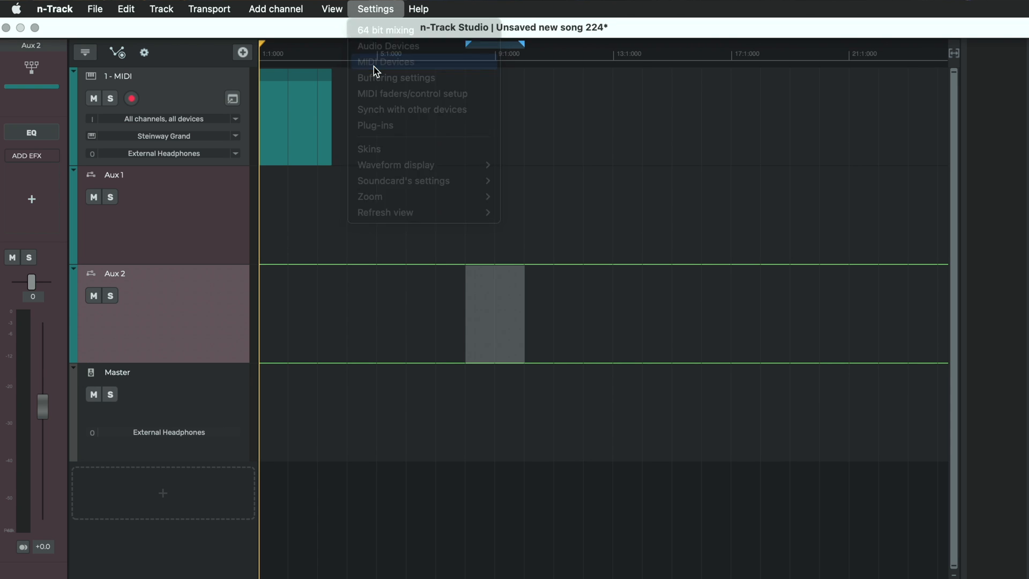
click(385, 61)
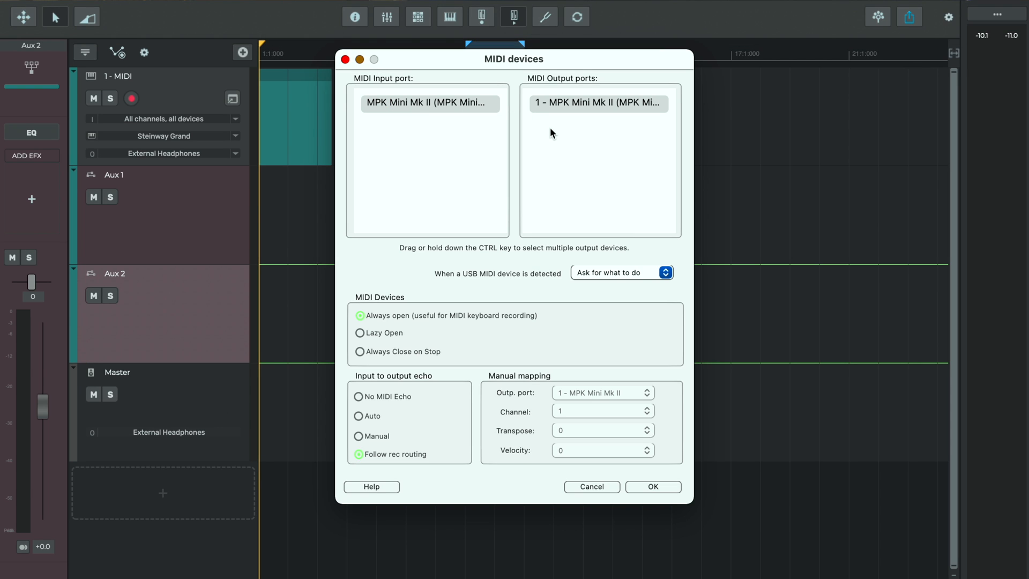
mouse_move(633, 473)
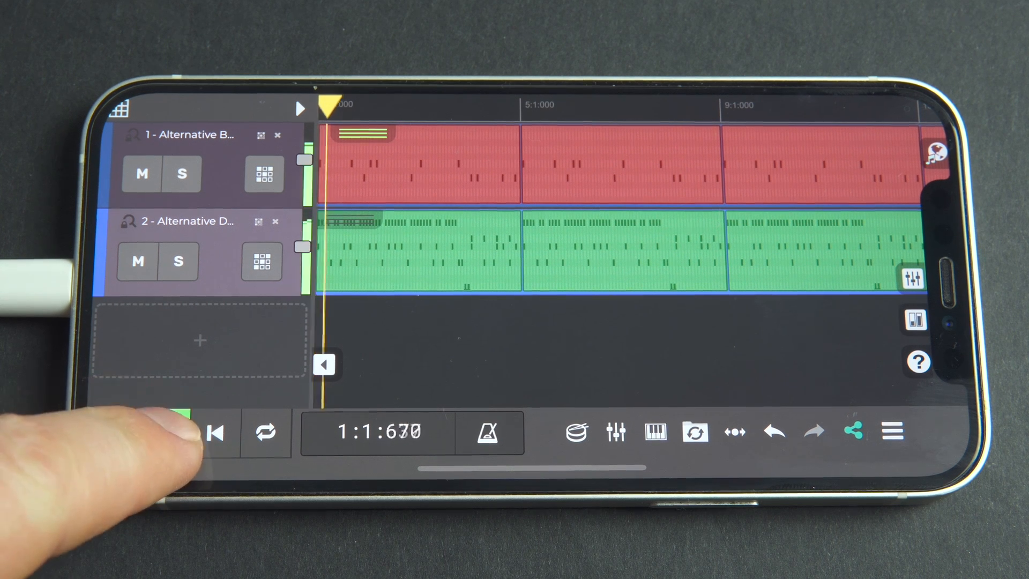
Step: MIDI-learn the Play control to an MPK mini pad, which starts playback
click(164, 431)
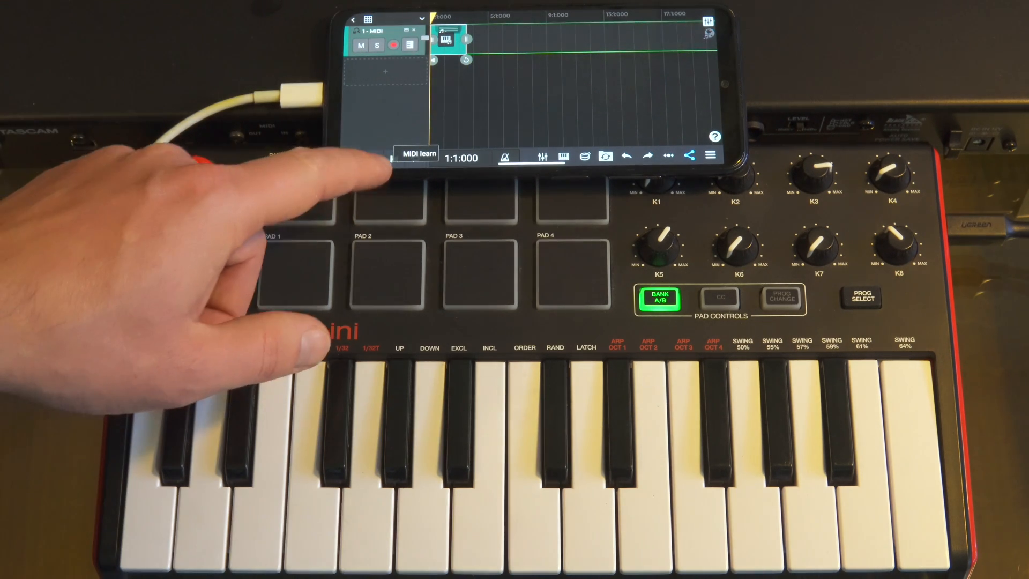
click(415, 156)
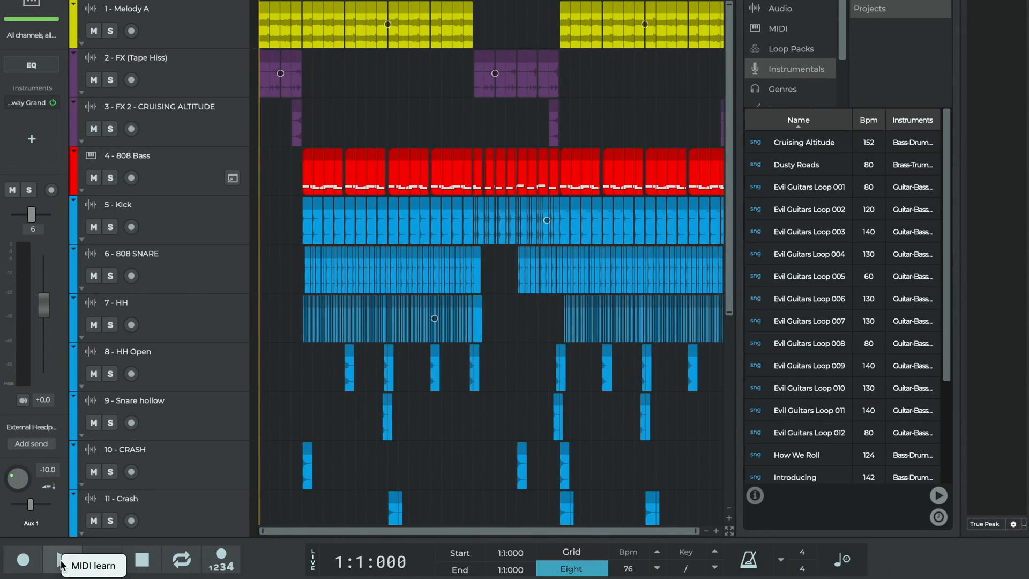
click(93, 564)
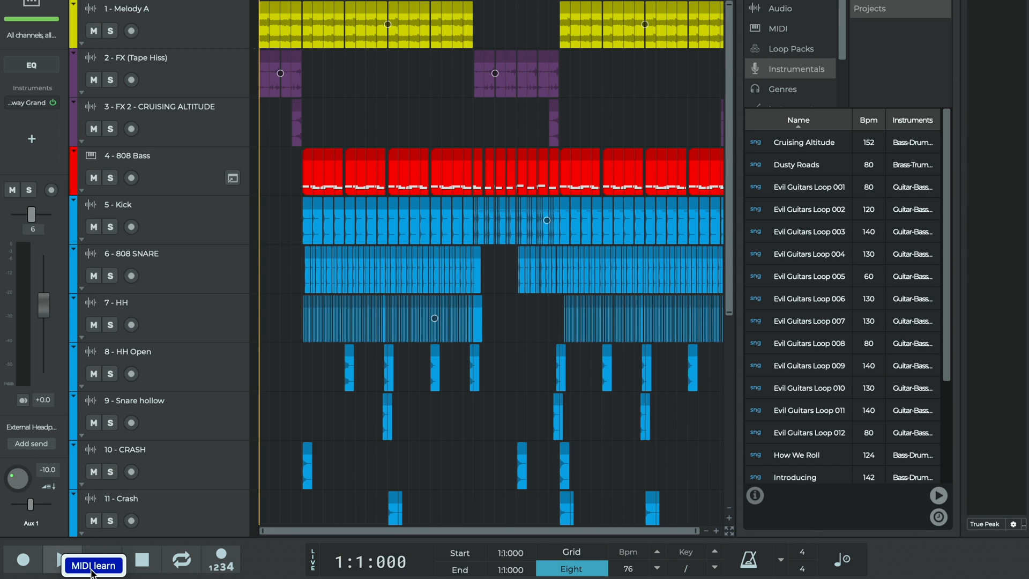
click(94, 565)
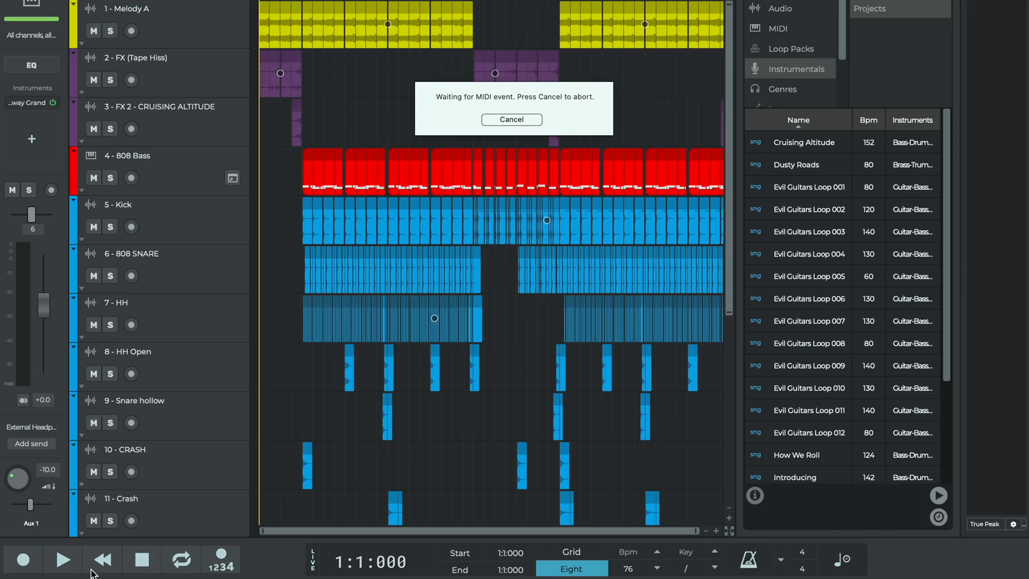
click(511, 119)
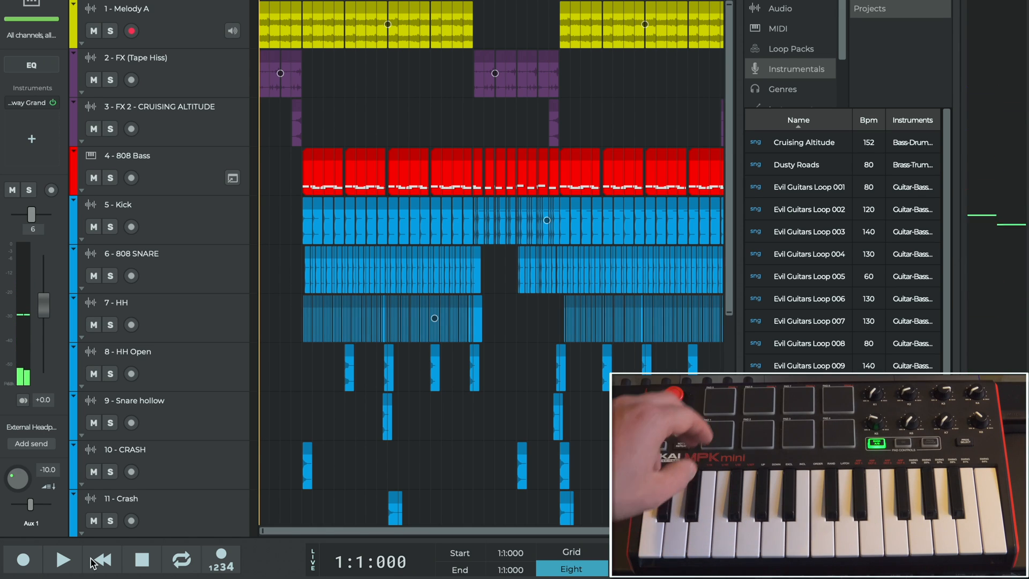
click(62, 559)
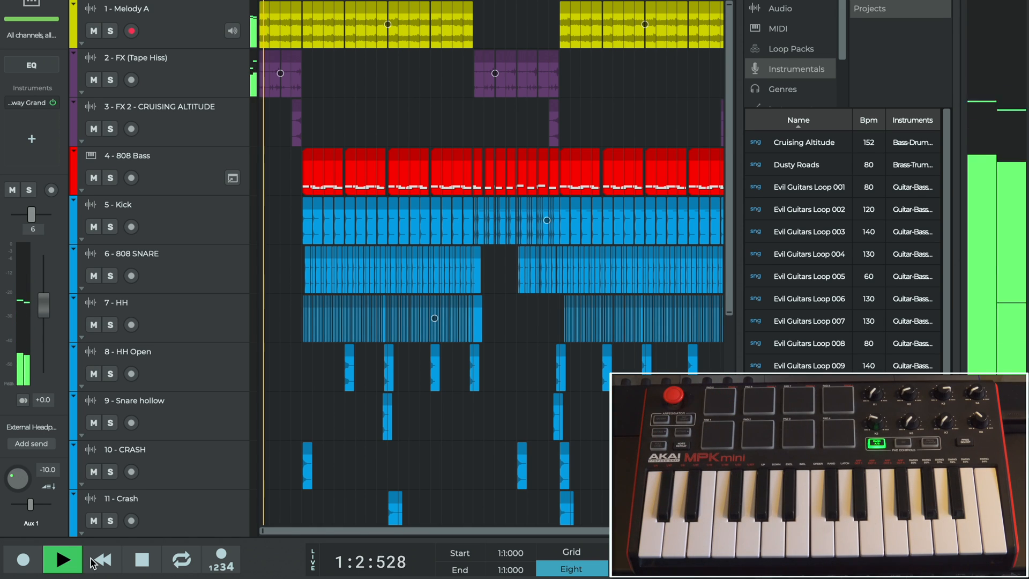
click(62, 559)
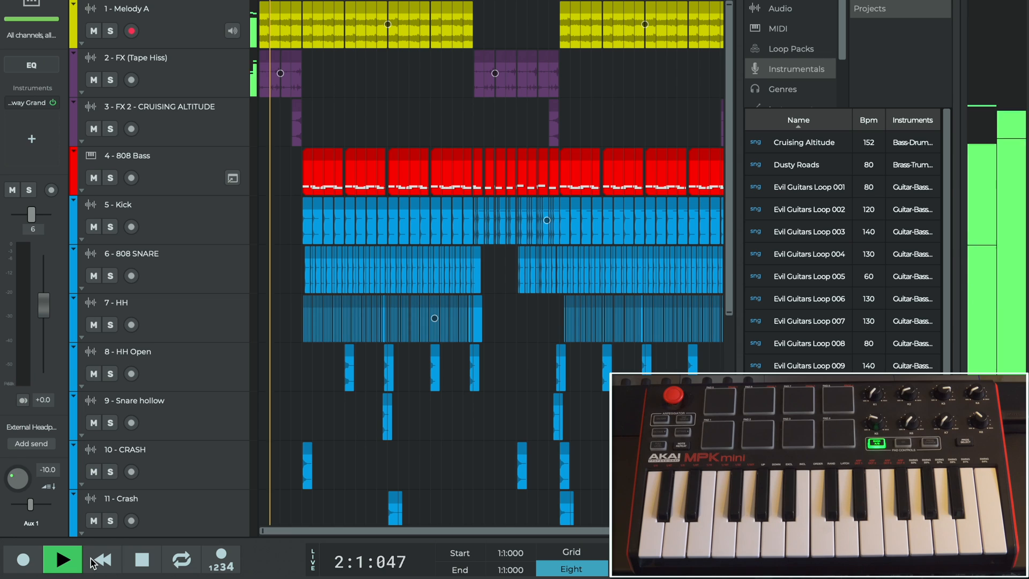
click(62, 559)
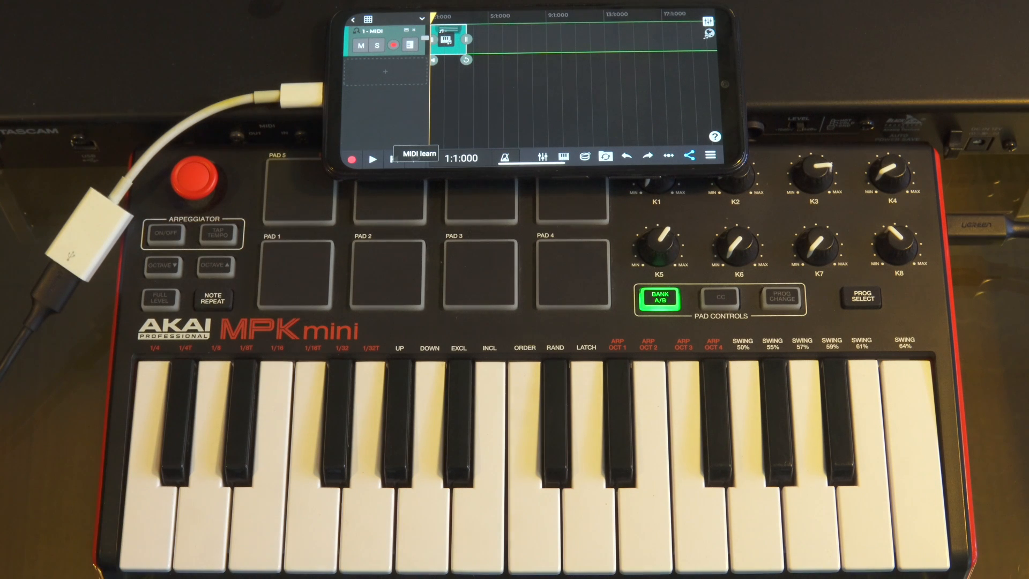
Step: Show the MIDI track's n-Track Sampler Rhodes panel with tremolo/vibrato settings
click(415, 158)
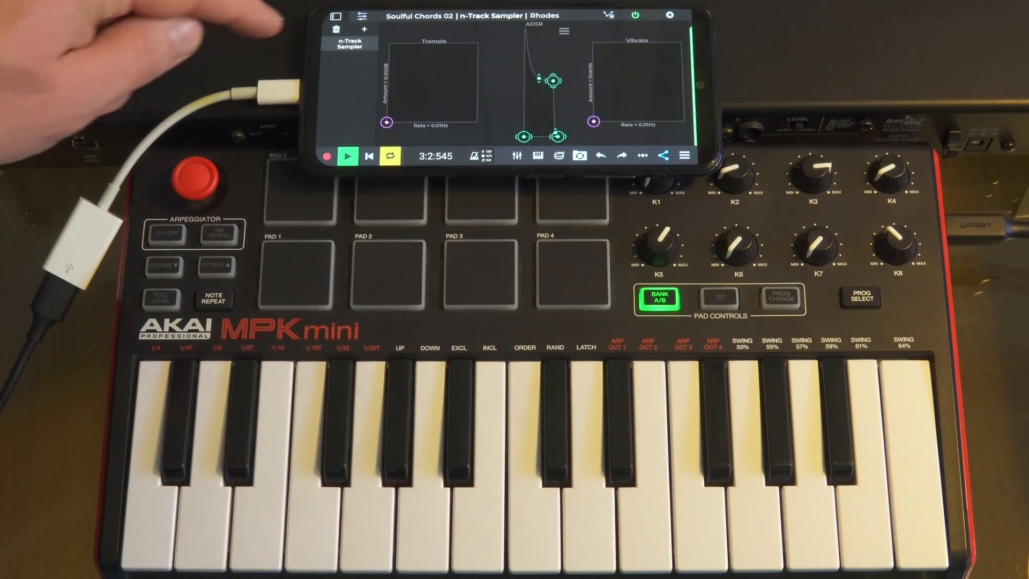
Step: Add the n-Tube Tube Distortion and MIDI-learn its Boost knob to an MPK knob
click(563, 31)
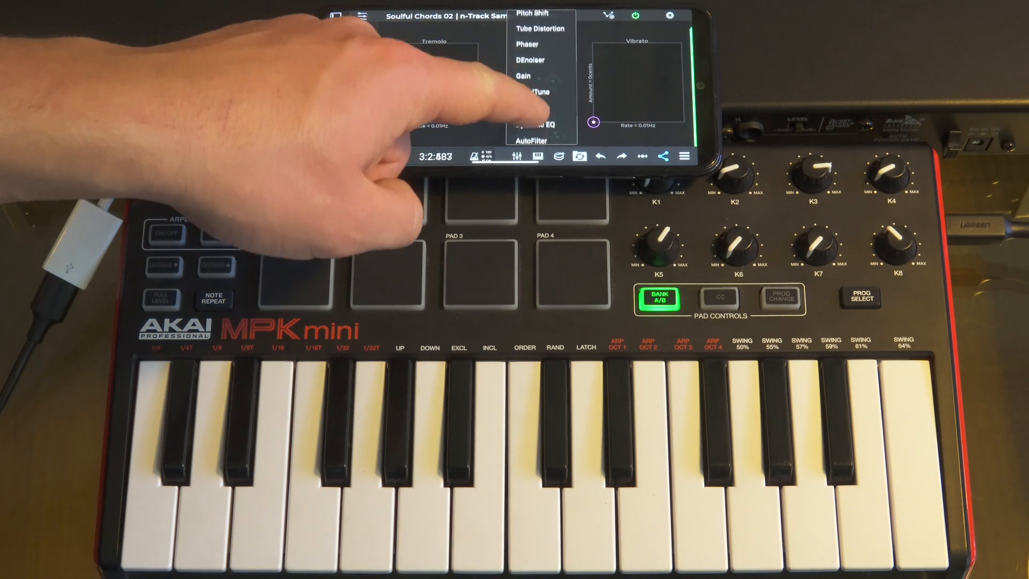
click(540, 28)
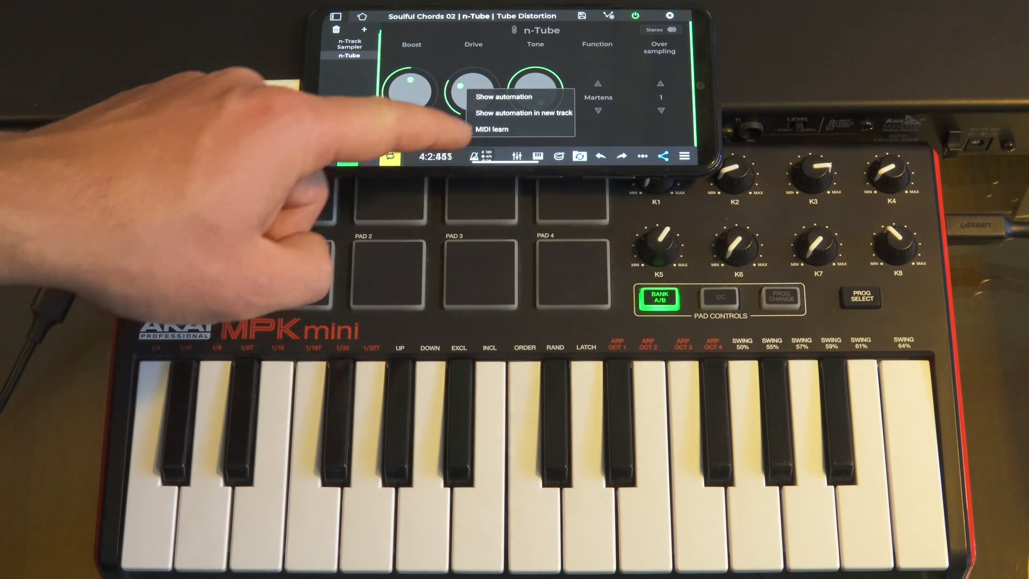
click(491, 128)
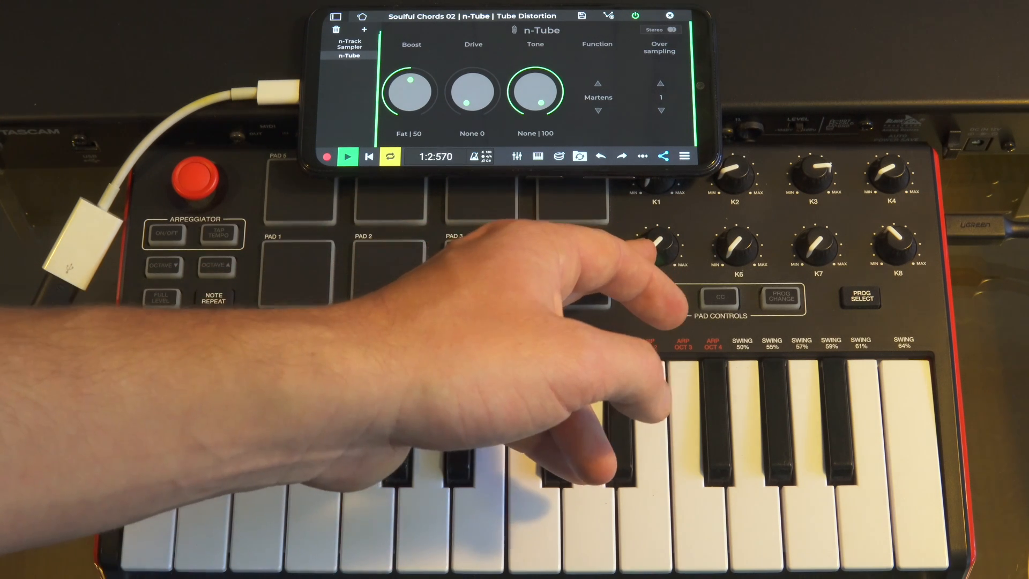
click(659, 297)
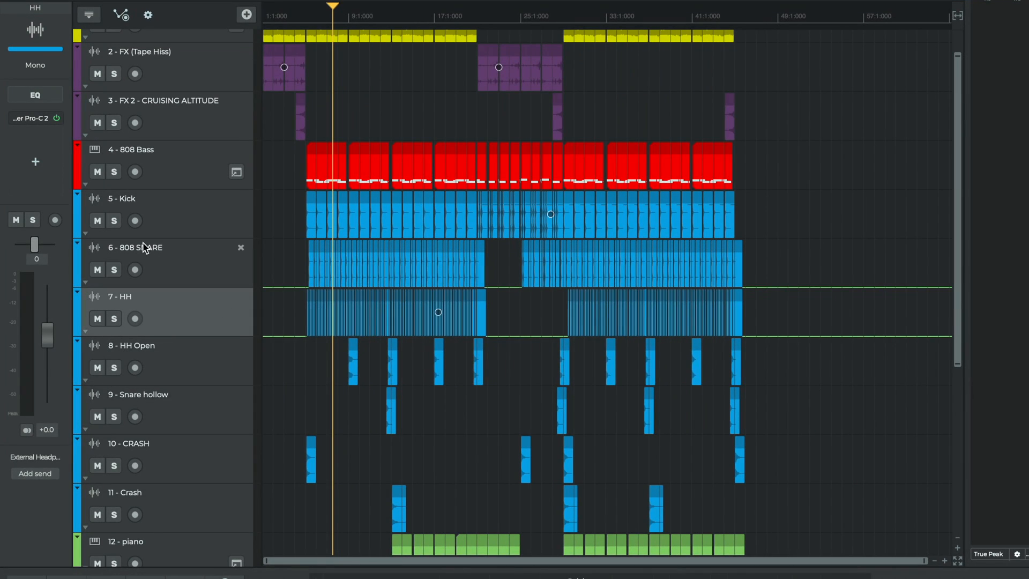
Step: Set the HH track's Pro-C 2 Attack to 0.55 ms and MIDI-learn it, discarding the old mapping
click(29, 118)
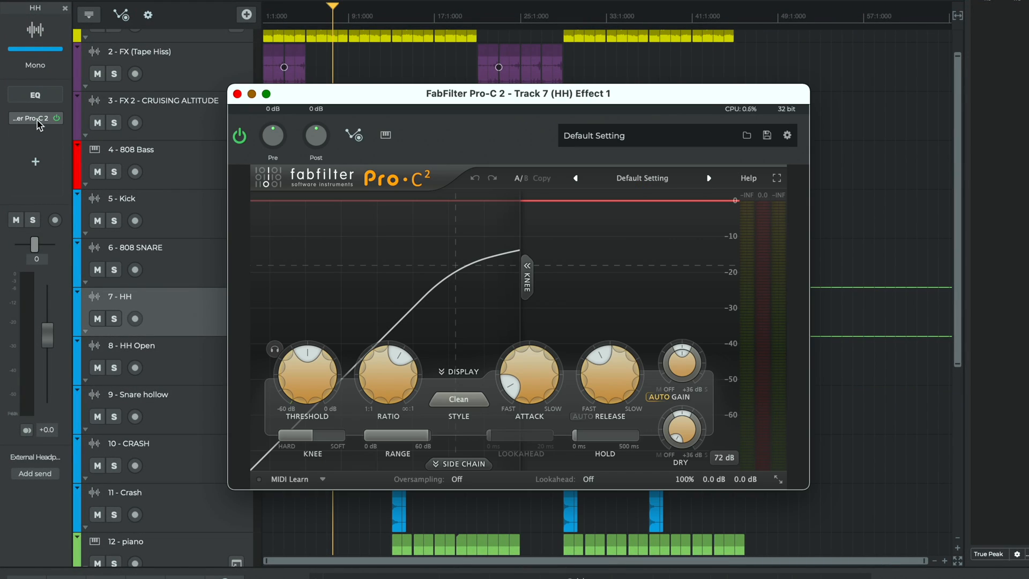
drag(529, 371, 511, 385)
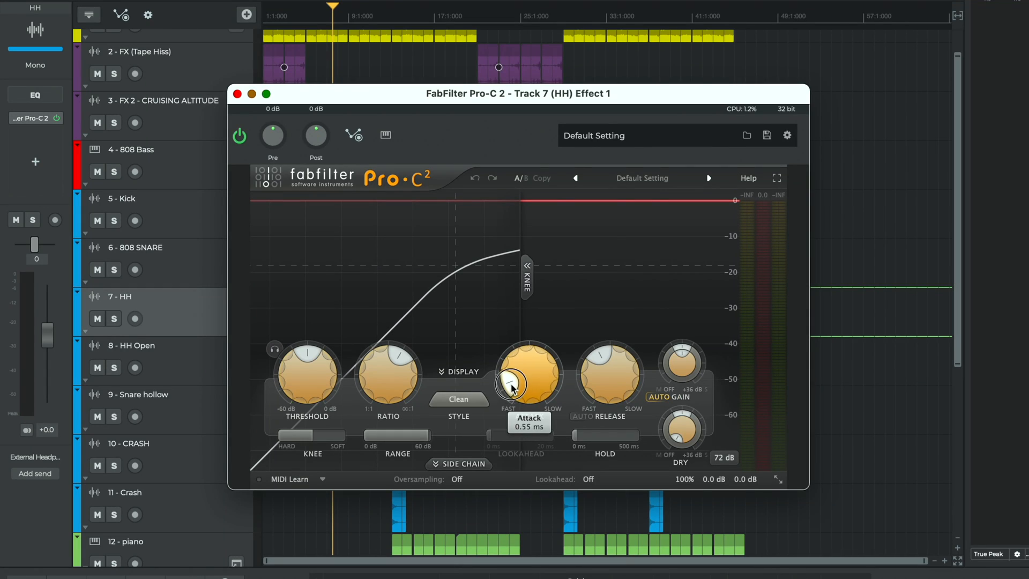
drag(512, 387, 512, 364)
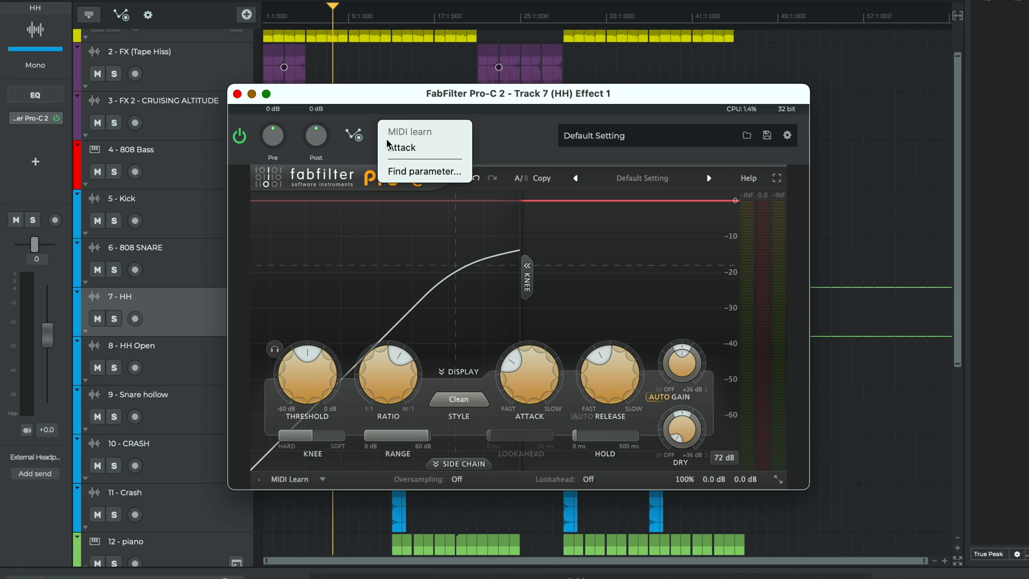
mouse_move(392, 143)
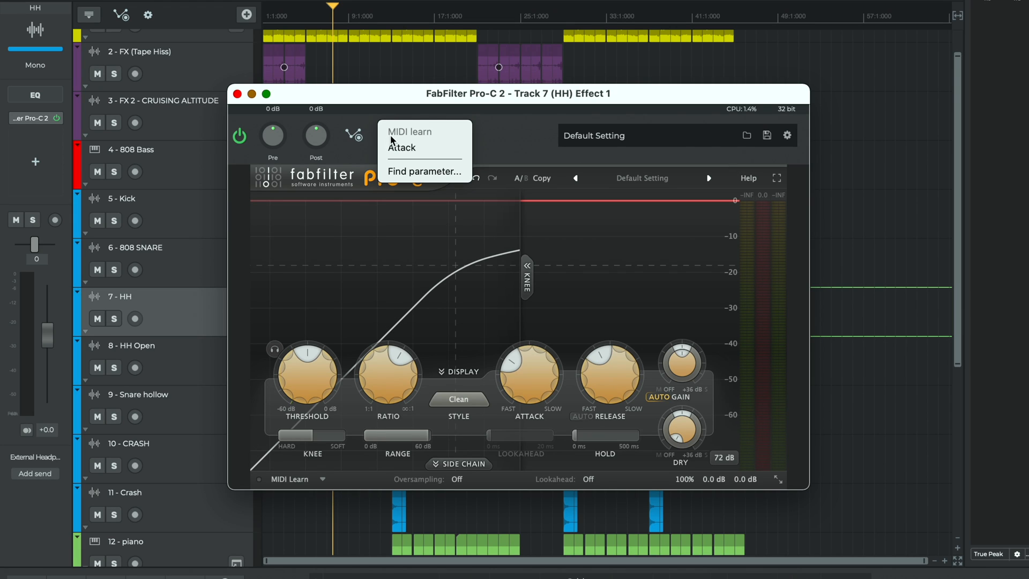
mouse_move(392, 140)
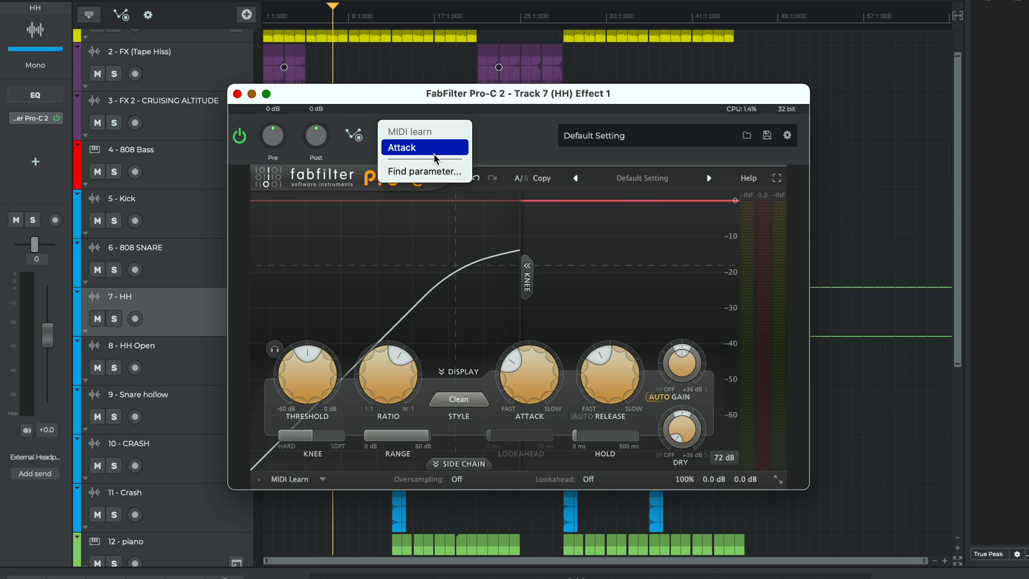
click(401, 147)
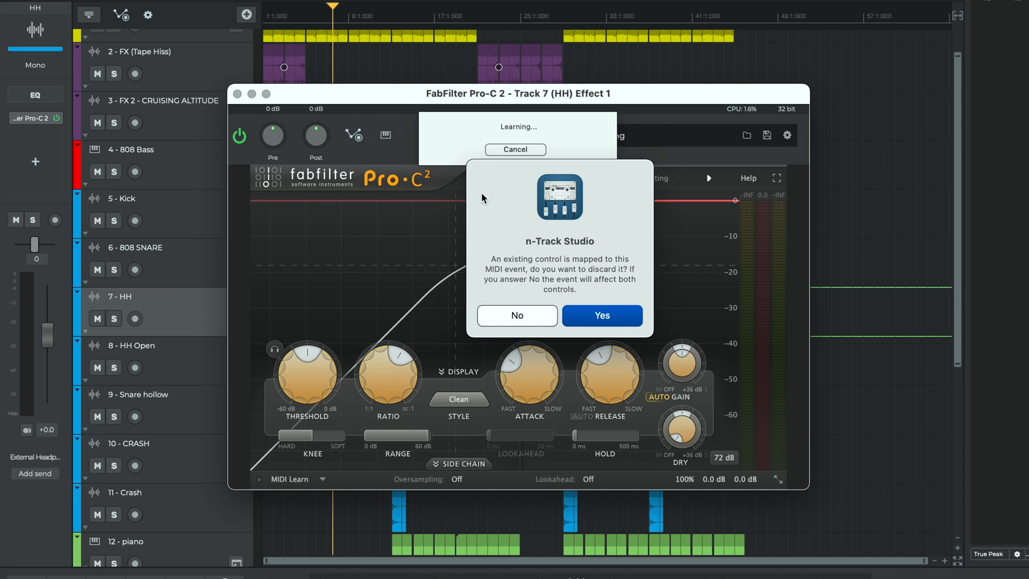
click(600, 316)
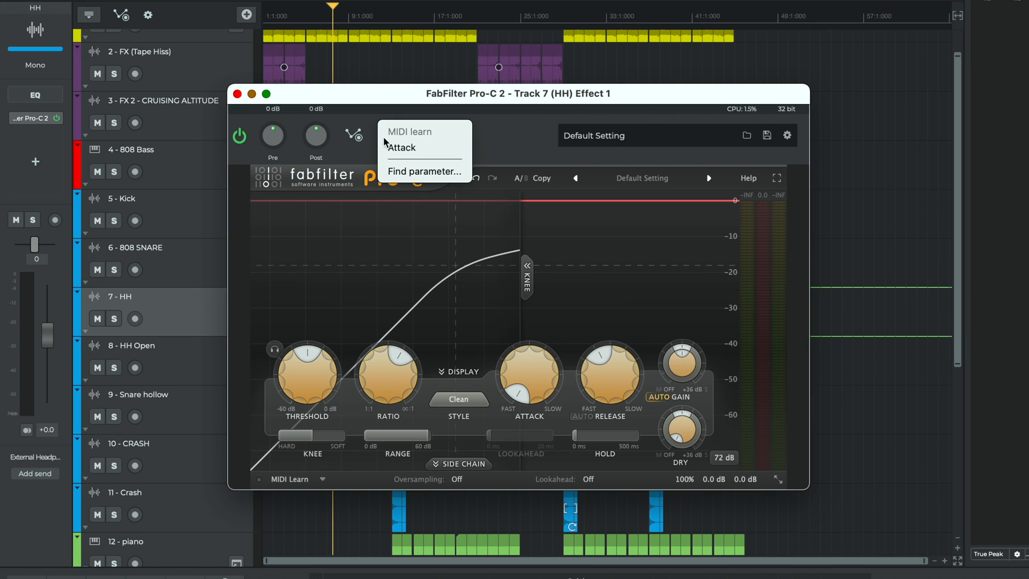
Step: Browse the Pro-C 2 parameter dropdown via Find parameter…, then close the dialog
click(424, 171)
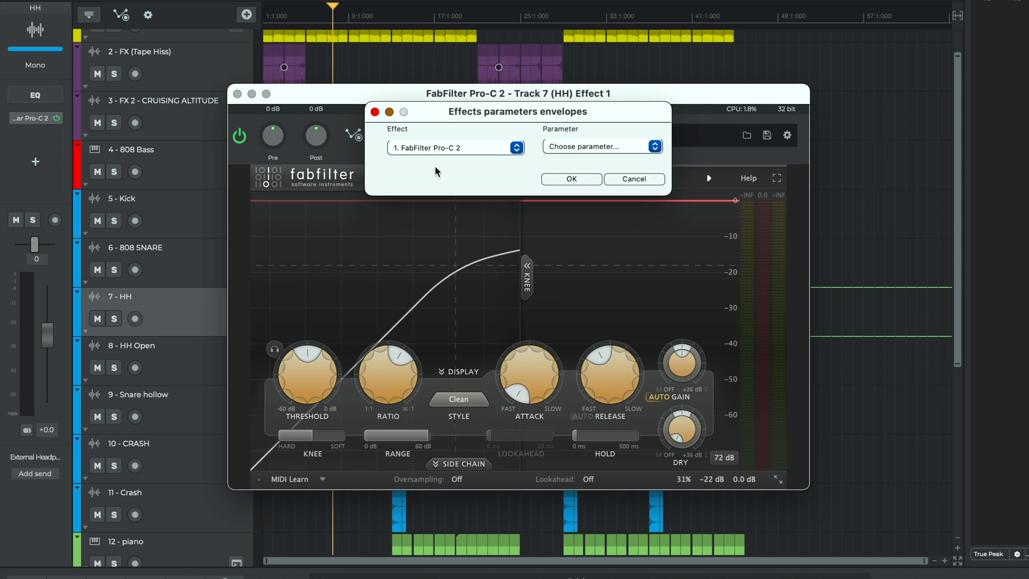
click(599, 146)
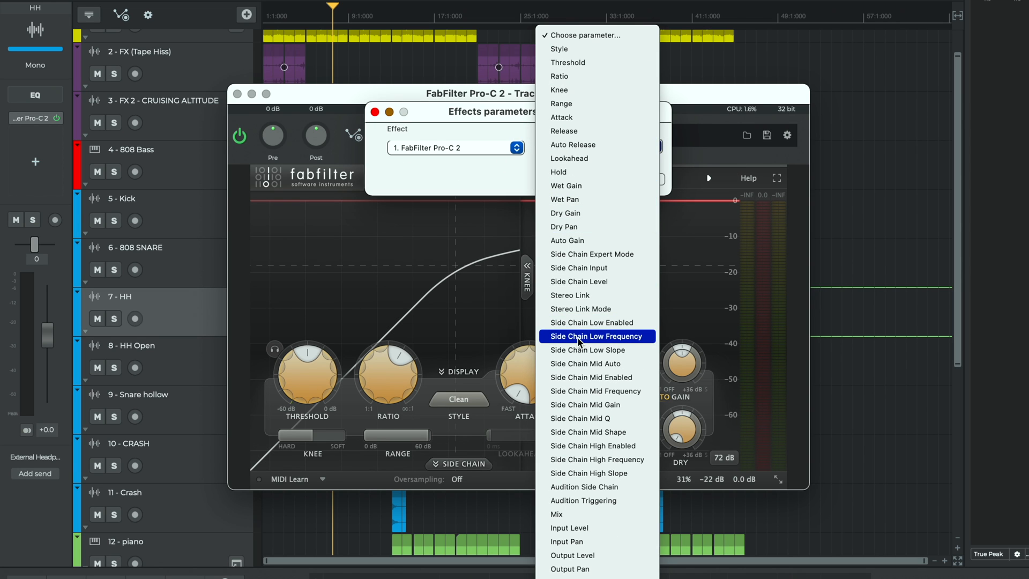
mouse_move(573, 78)
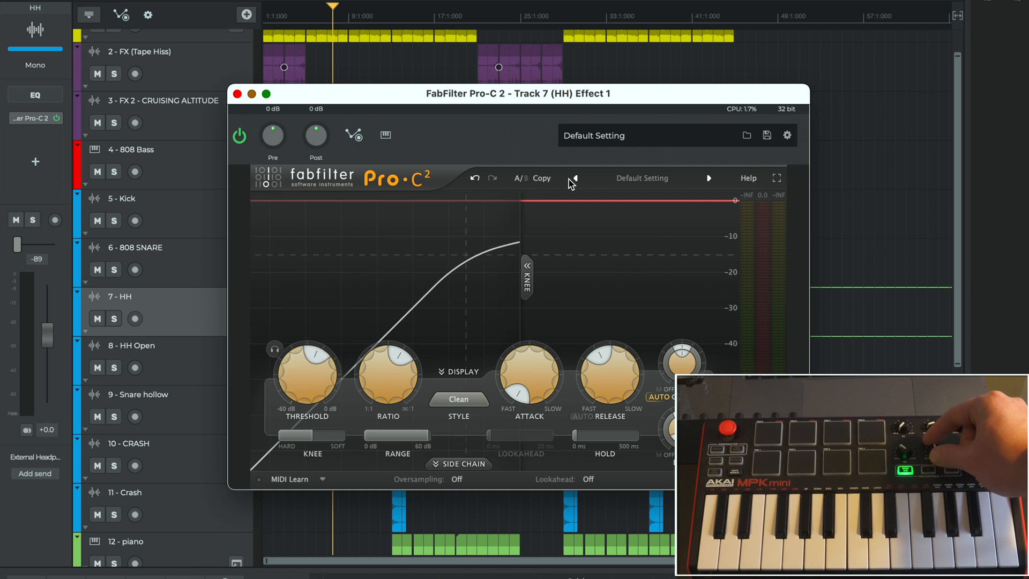
drag(307, 368, 307, 348)
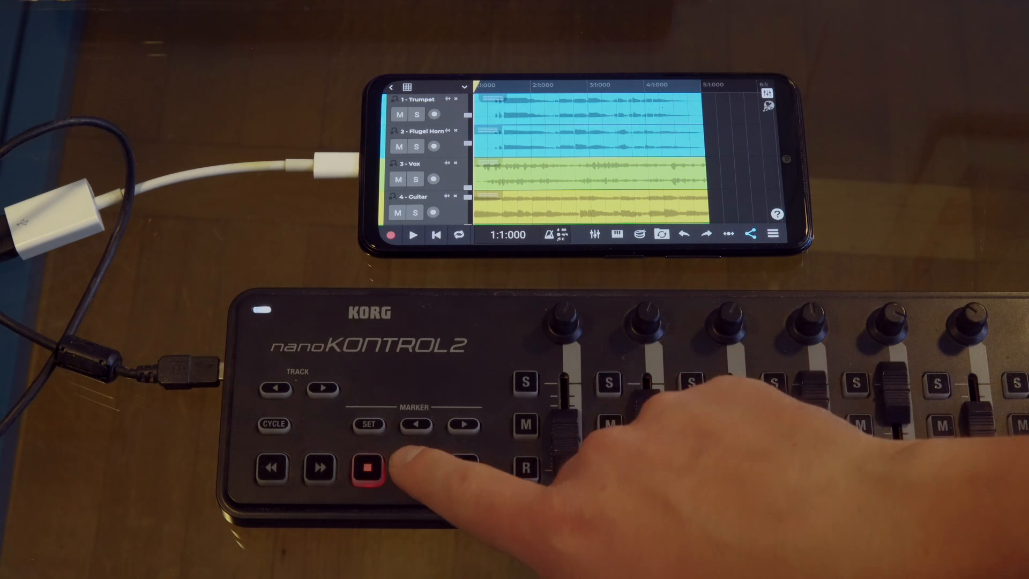
Step: From the nanoKONTROL2, solo channel 1 Trumpet, mute channels 2–3, and press Play
click(413, 468)
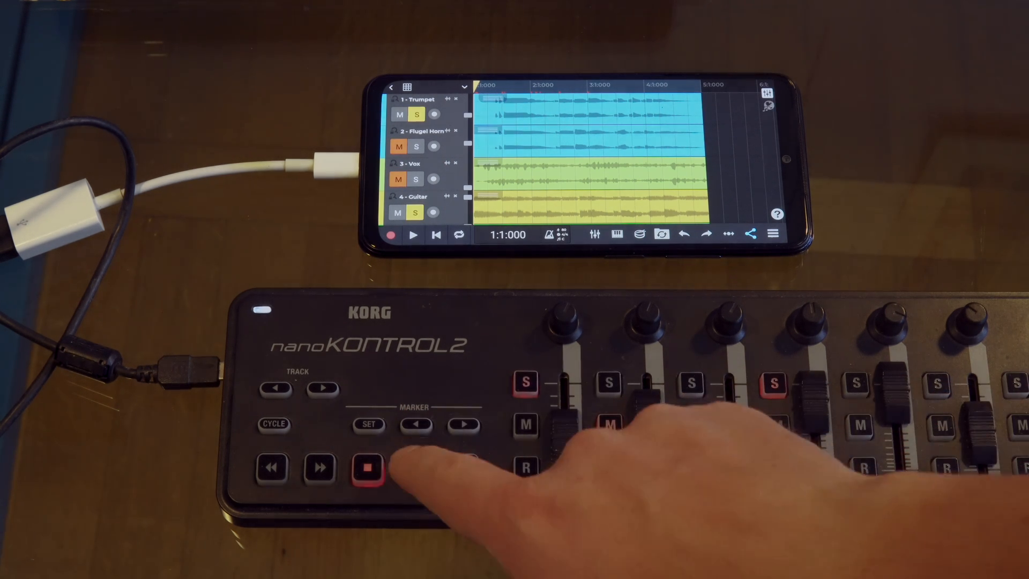
click(412, 467)
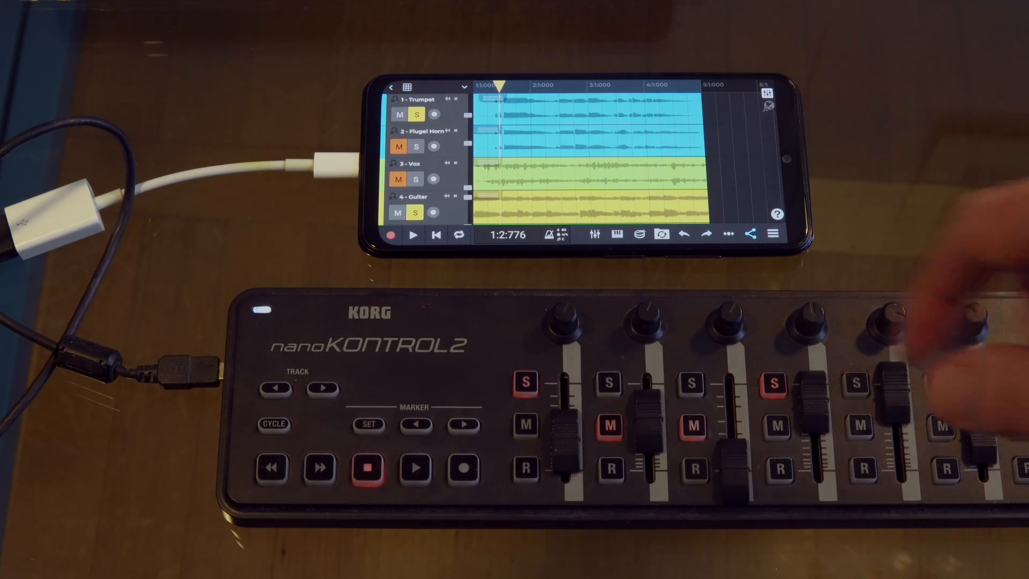
click(415, 467)
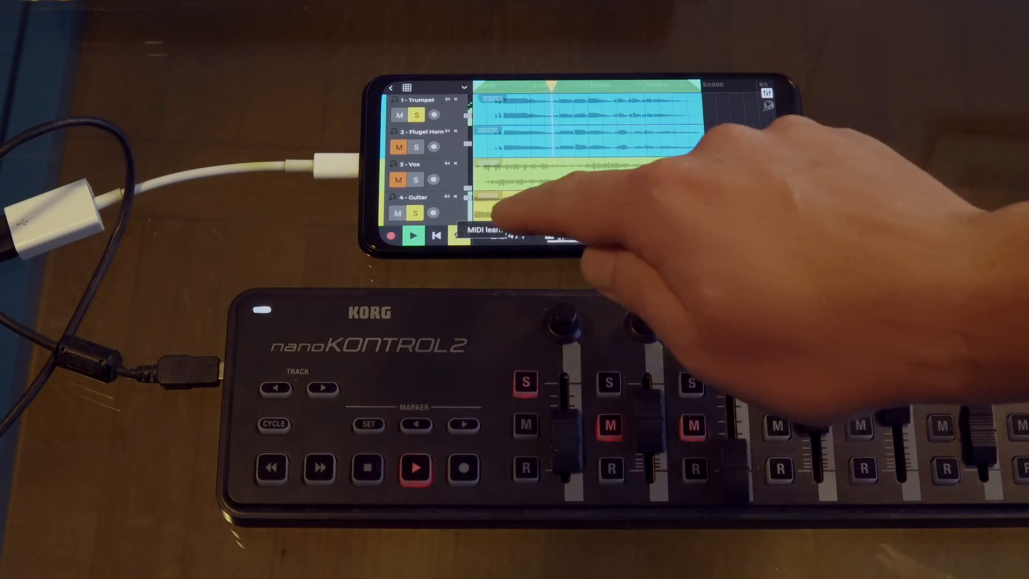
Step: MIDI-learn a nanoKONTROL2 button for Play, discarding the event's previous mapping
click(499, 231)
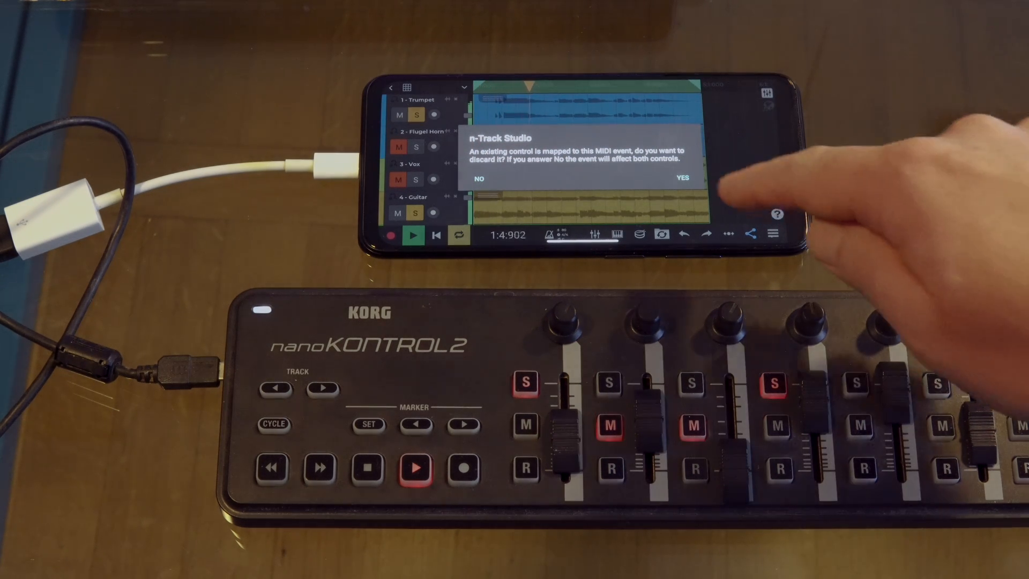
click(681, 177)
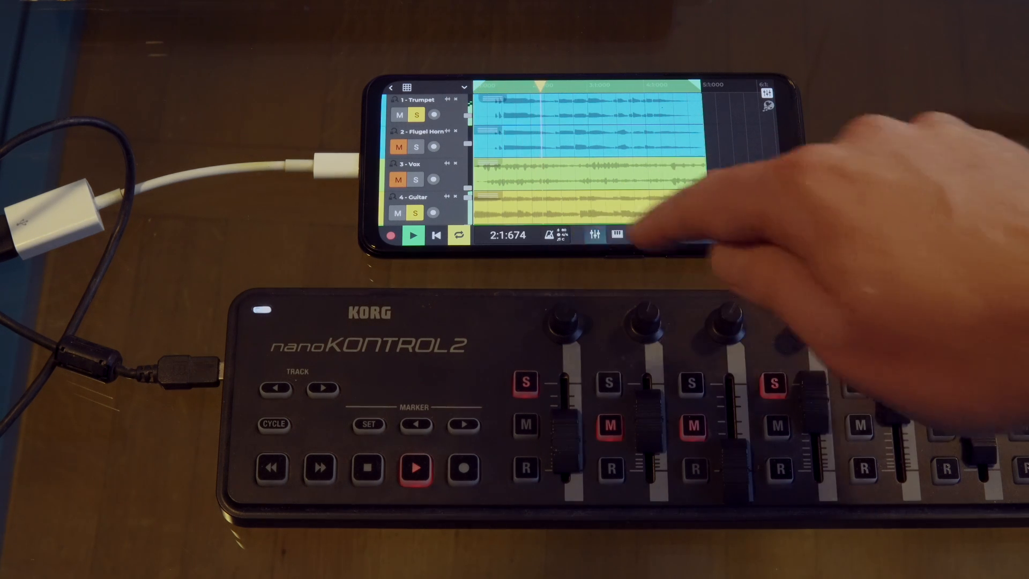
click(594, 234)
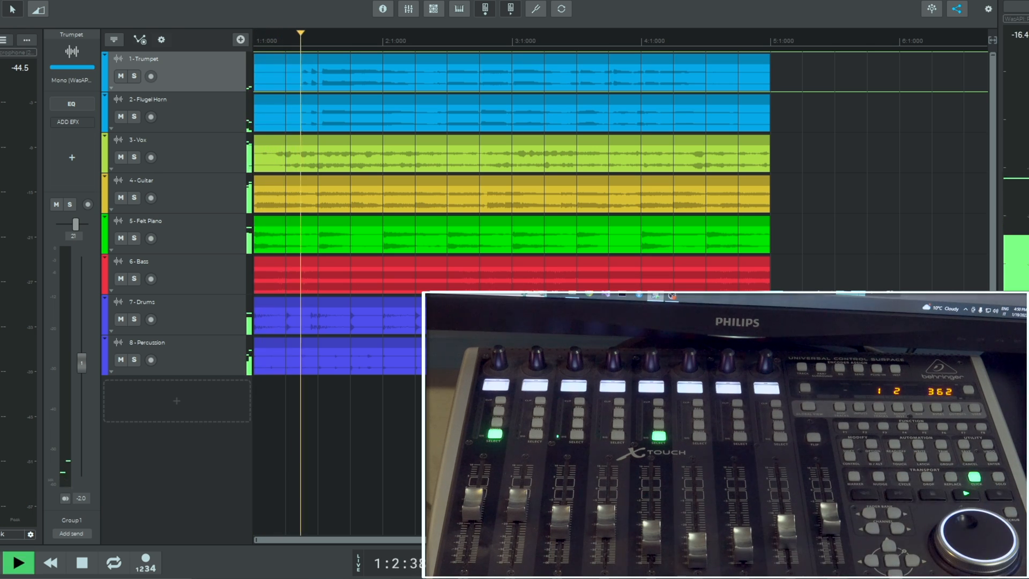
Step: Show the Track Mixer with all track, group and master channels
click(19, 562)
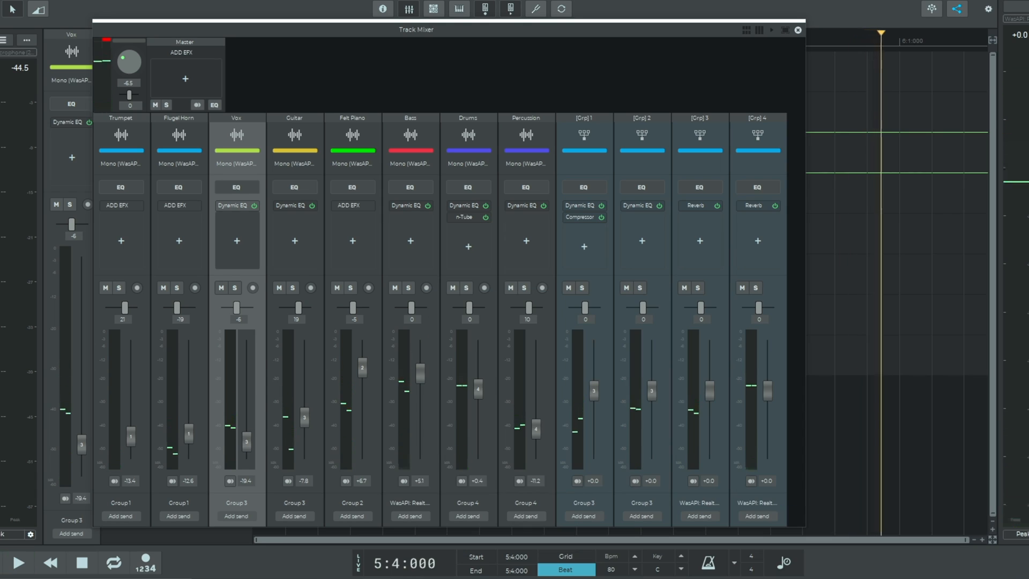
click(798, 30)
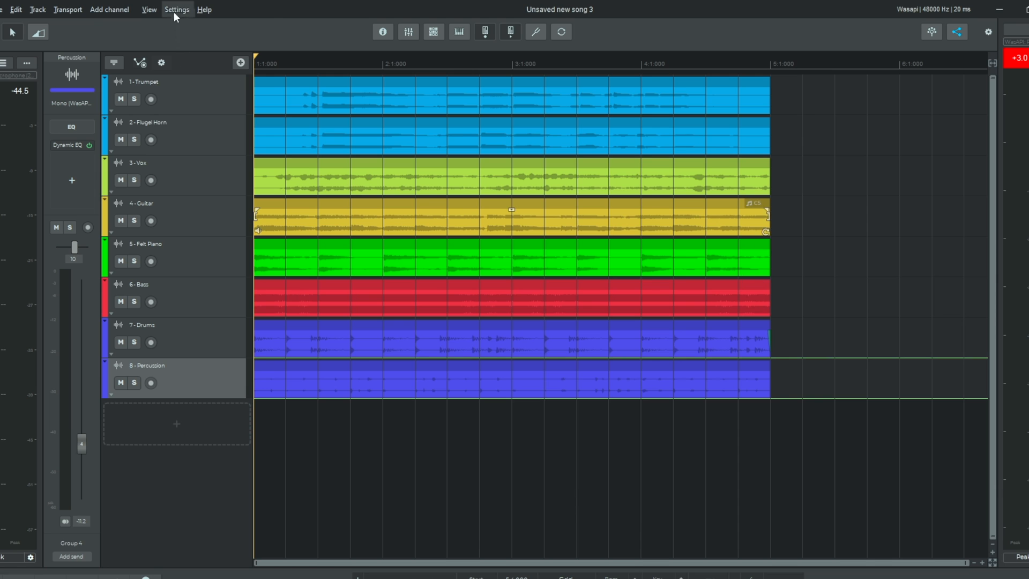
click(176, 10)
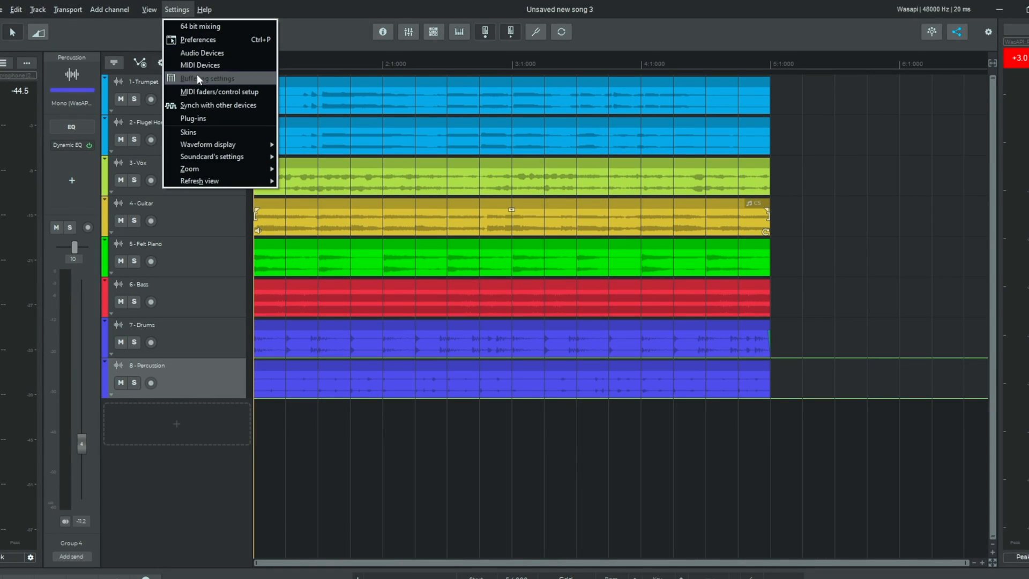
click(220, 91)
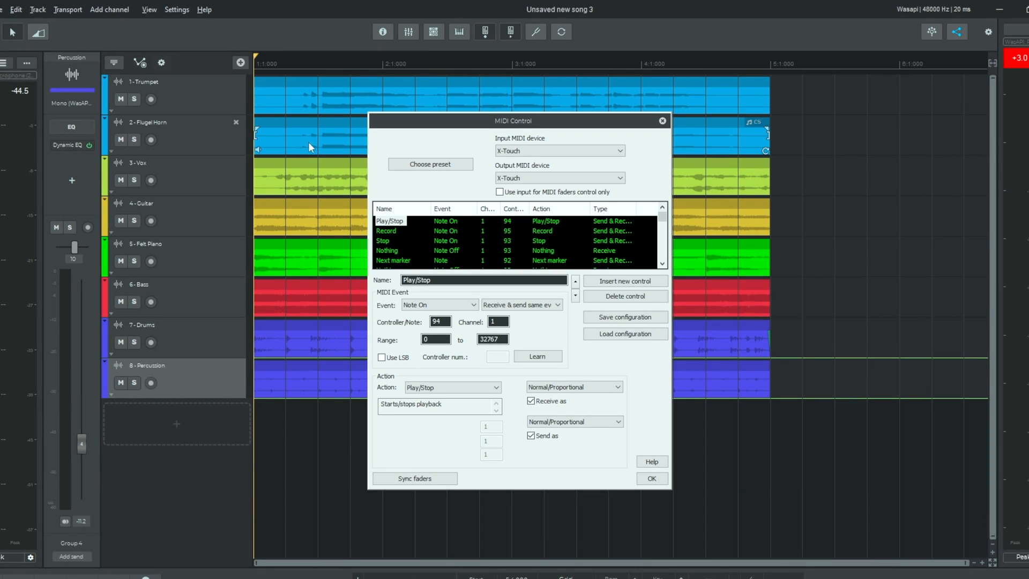
click(429, 164)
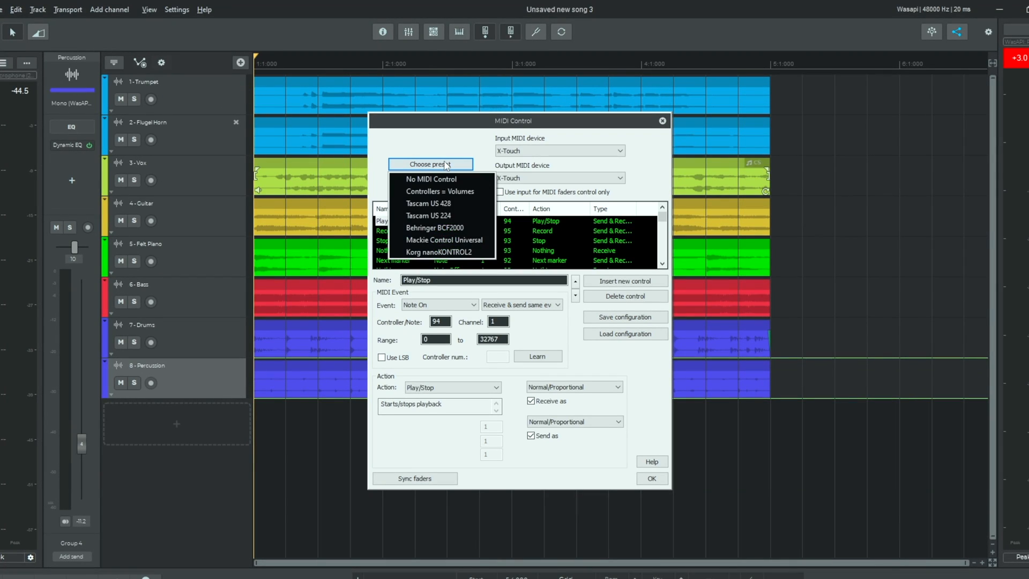
mouse_move(443, 240)
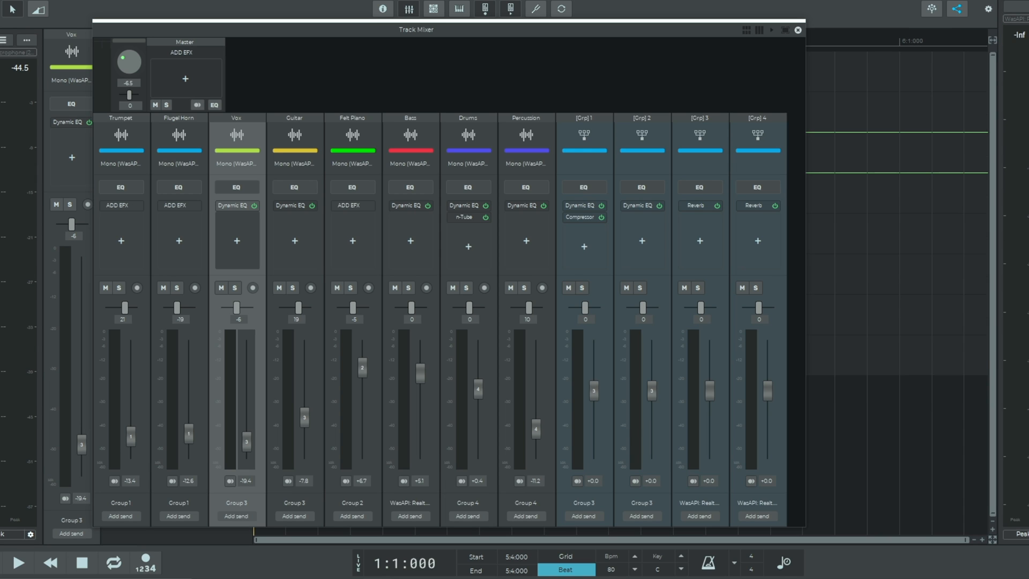
Step: Play the song with the mixer visible, then bring up the settings options
click(18, 561)
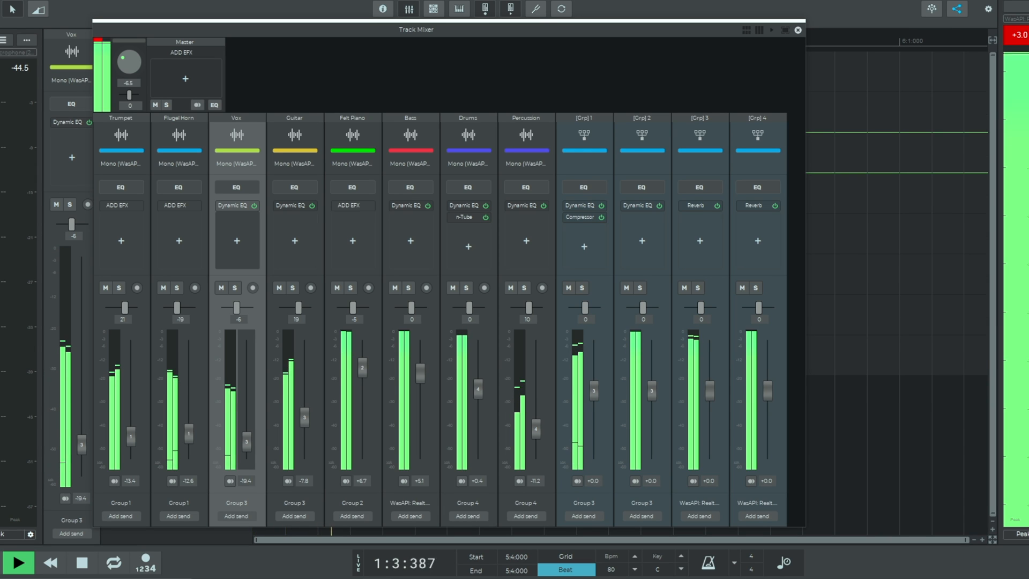
click(105, 288)
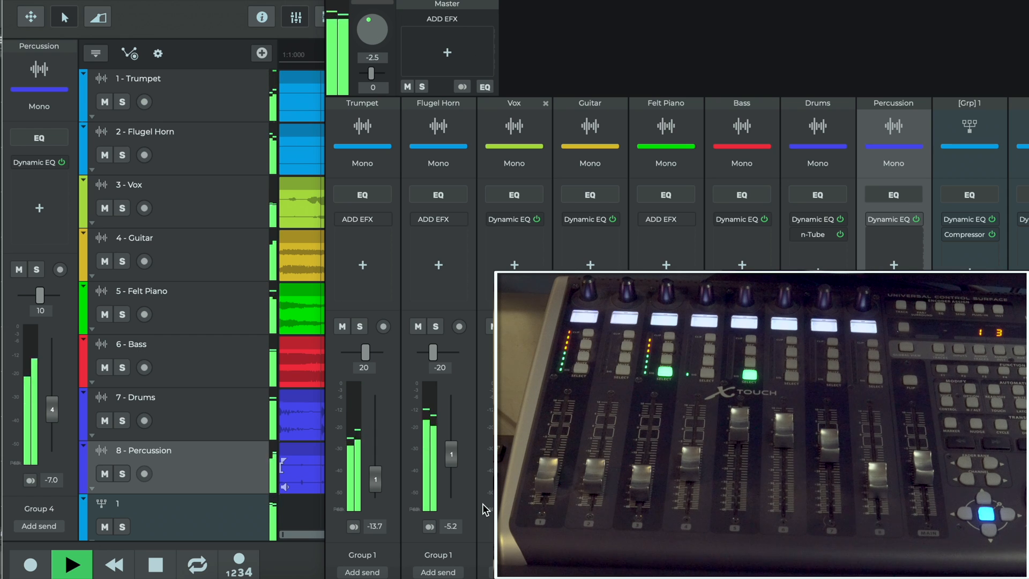
click(189, 5)
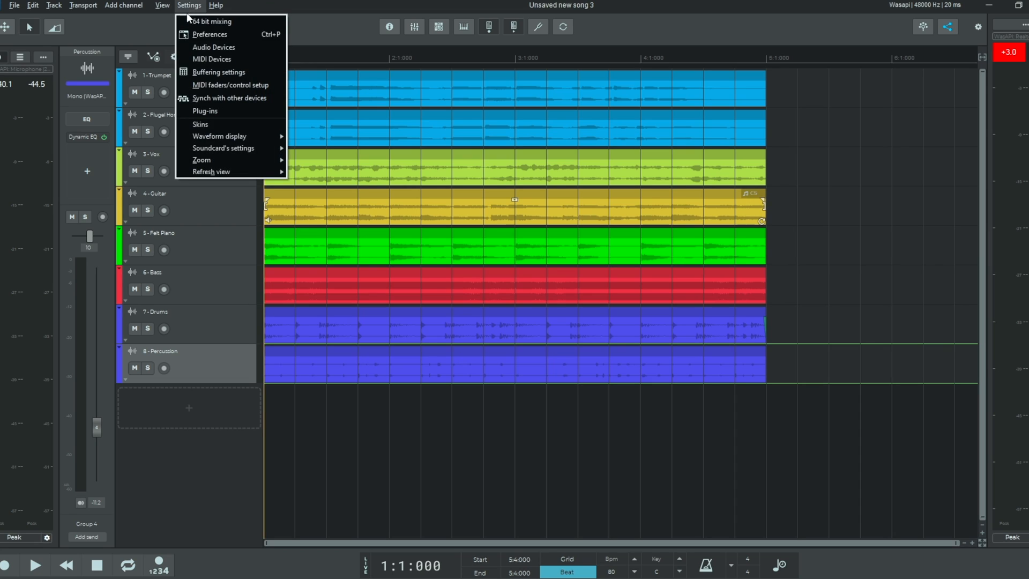
Step: Open MIDI faders/control setup and list the built-in controller presets
click(230, 85)
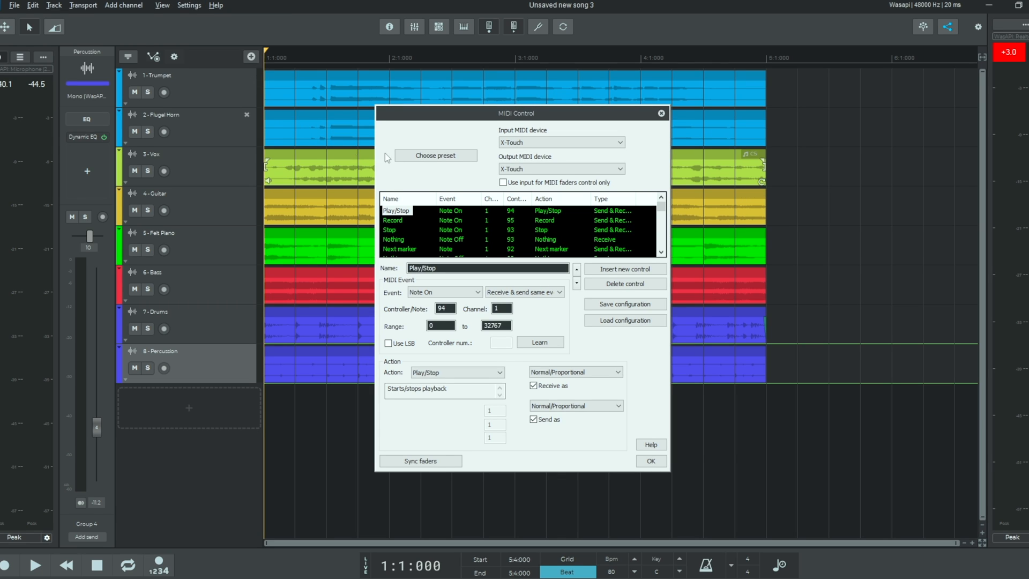
click(435, 156)
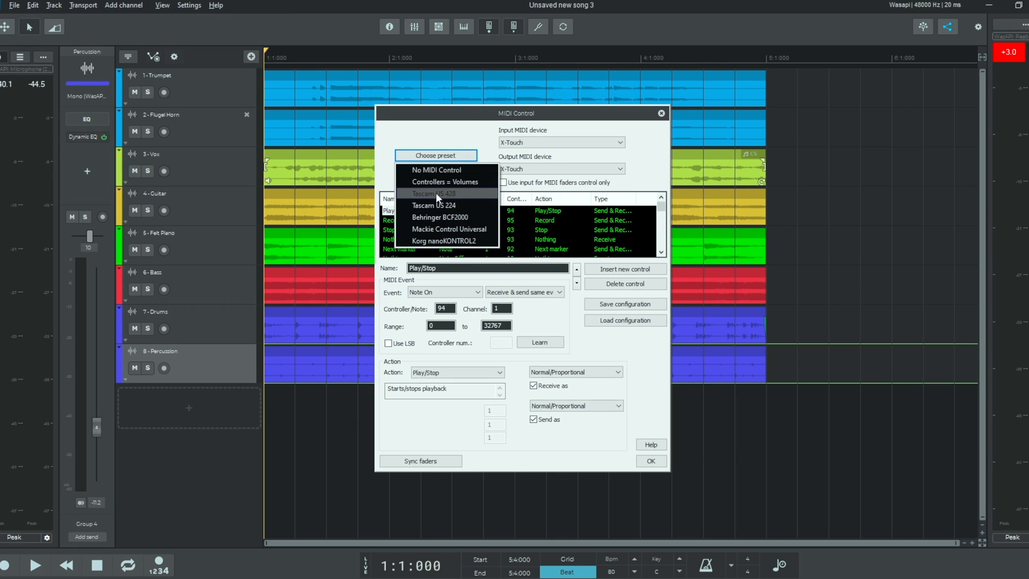